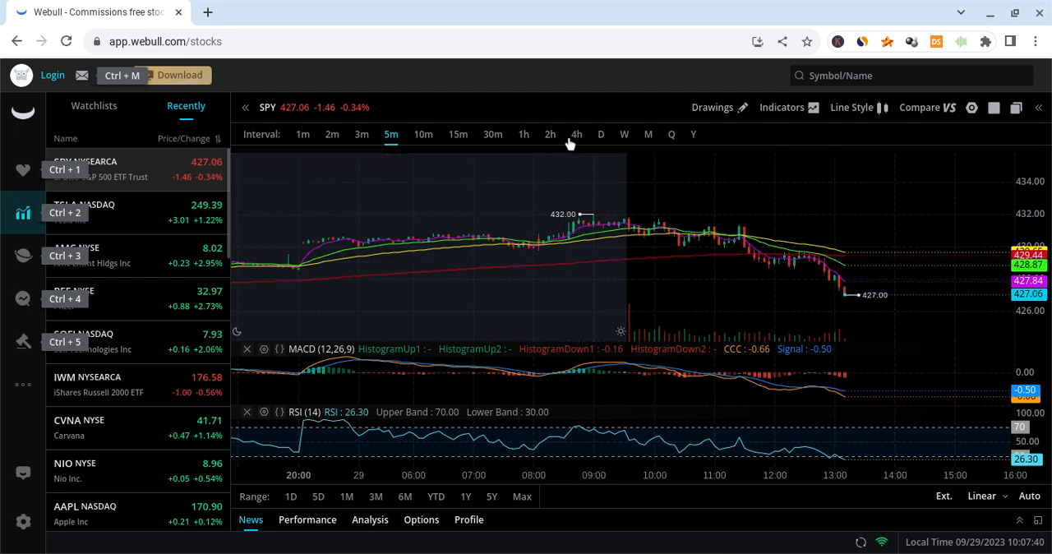
Switch the SPY chart to 4-hour candles
{"action": "left_click", "coordinate": [576, 134]}
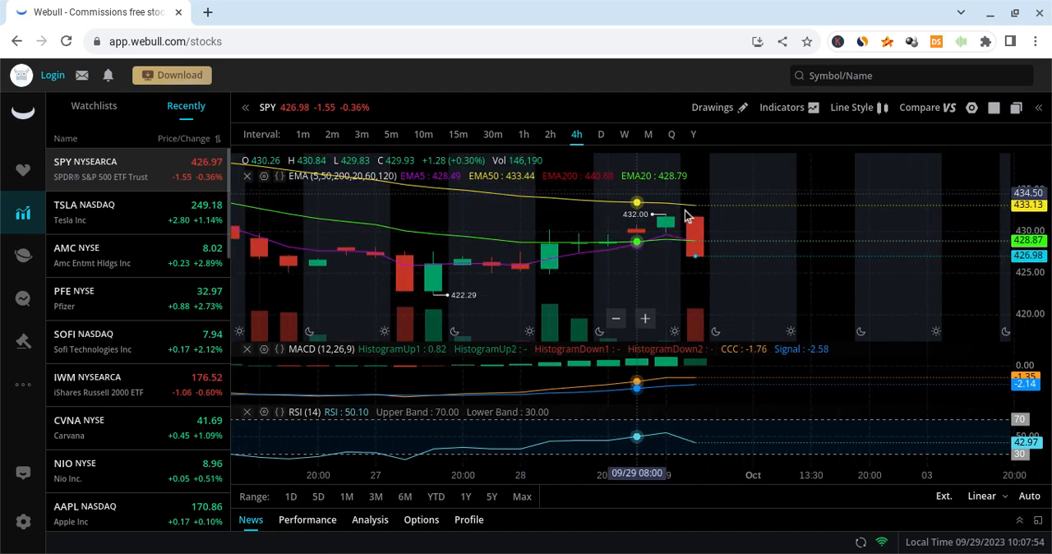
{"action": "mouse_move", "coordinate": [689, 240]}
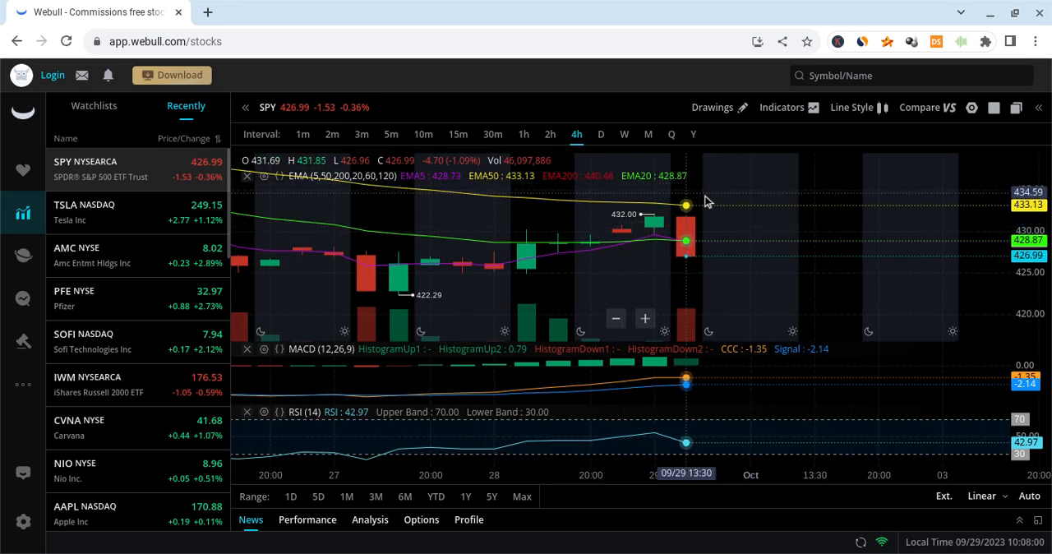
{"action": "mouse_move", "coordinate": [720, 227]}
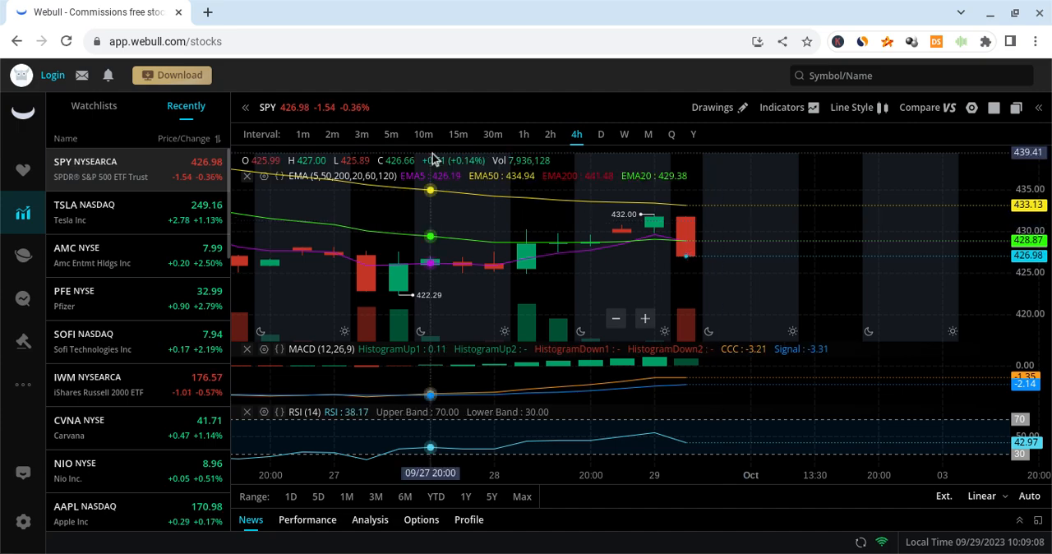
Toggle SPY between 5-minute and 4-hour candles, then bring up the TSLA chart from the Recently list
{"action": "left_click", "coordinate": [392, 135]}
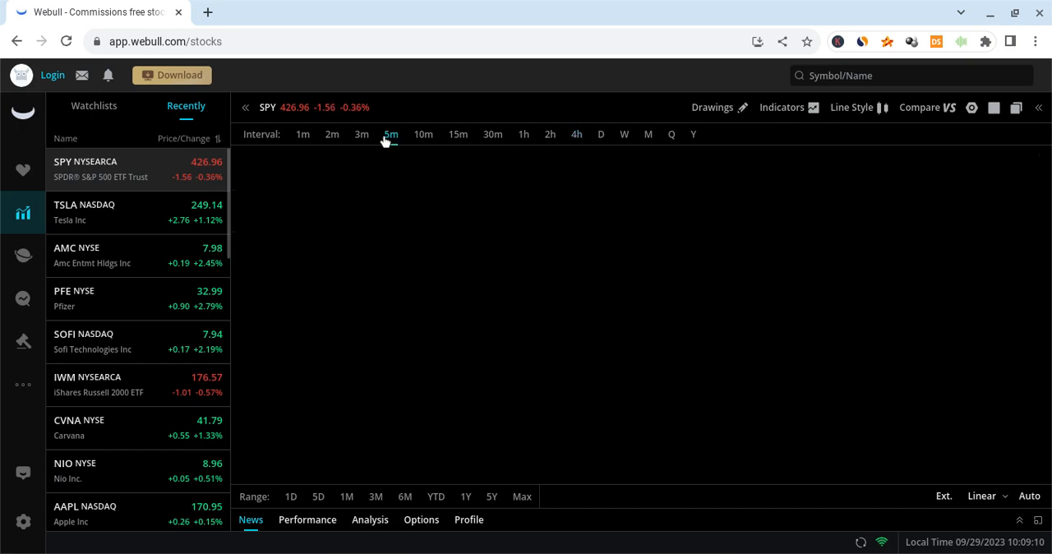
{"action": "left_click", "coordinate": [391, 134]}
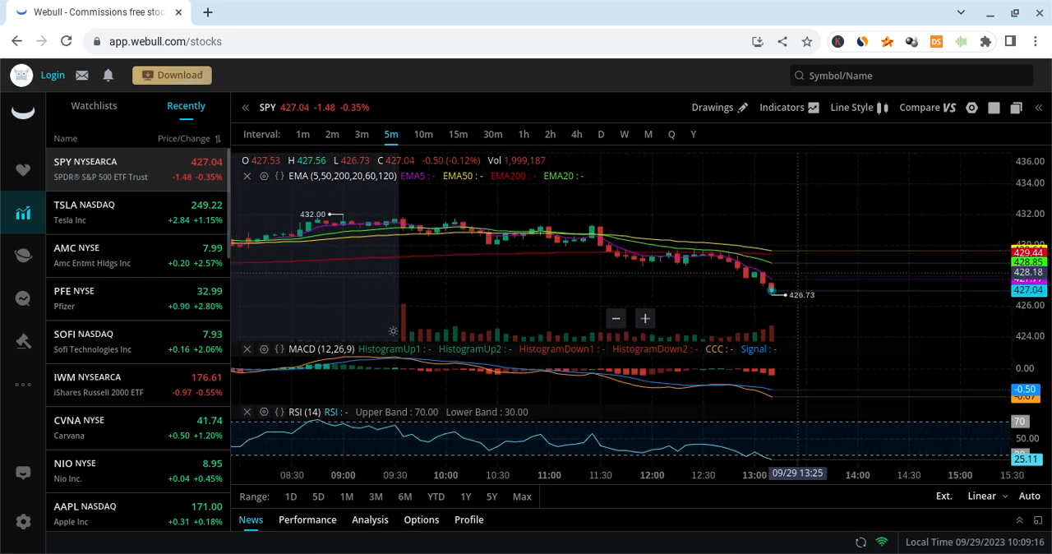
{"action": "left_click", "coordinate": [575, 135]}
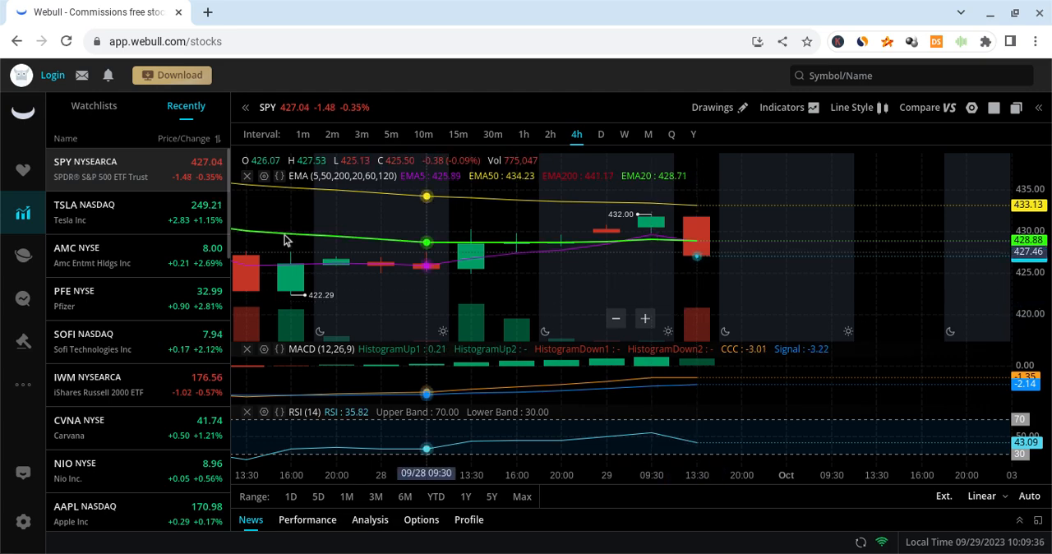
{"action": "left_click", "coordinate": [86, 212]}
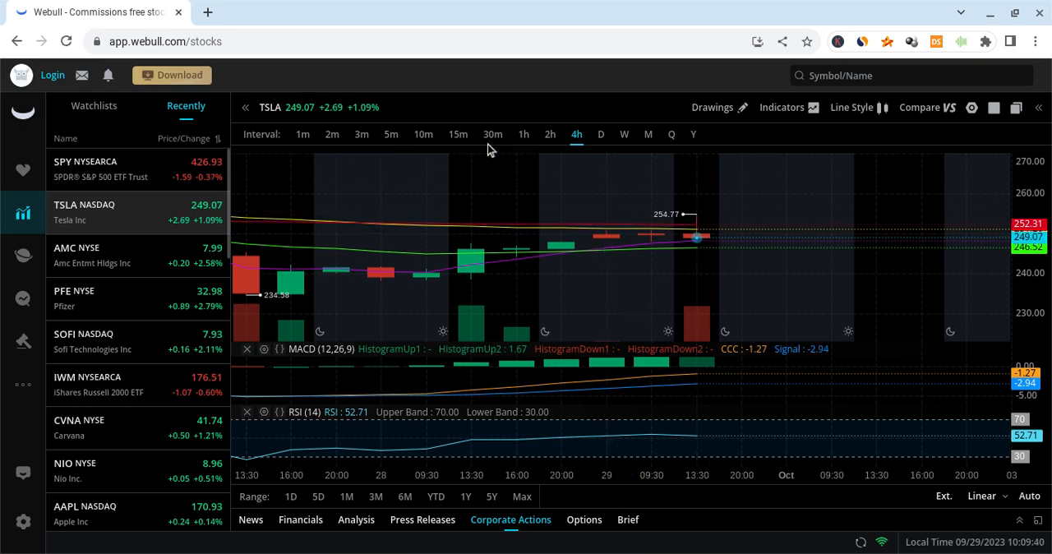
Switch the TSLA chart to 15-minute candles
{"action": "left_click", "coordinate": [457, 135]}
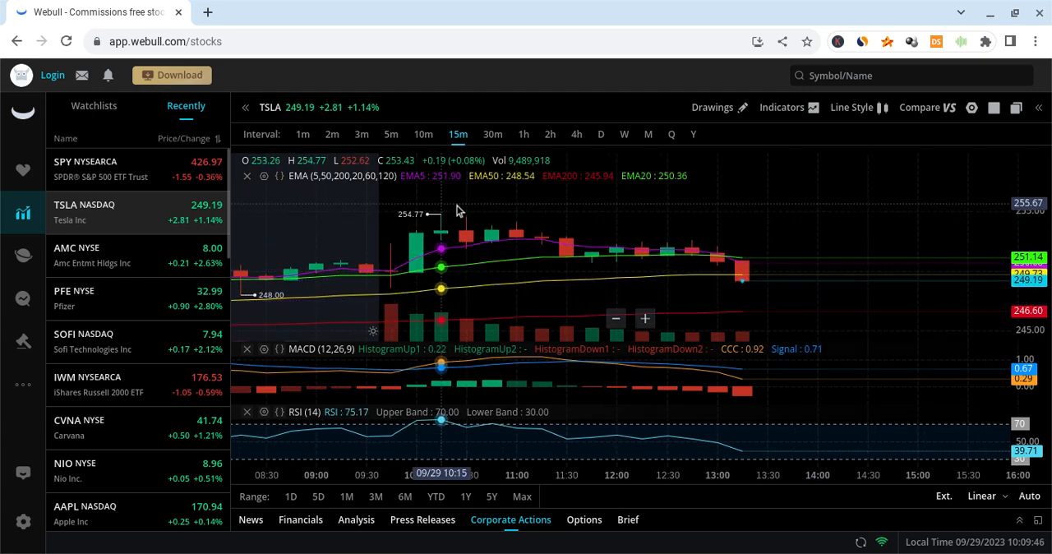
{"action": "mouse_move", "coordinate": [588, 204]}
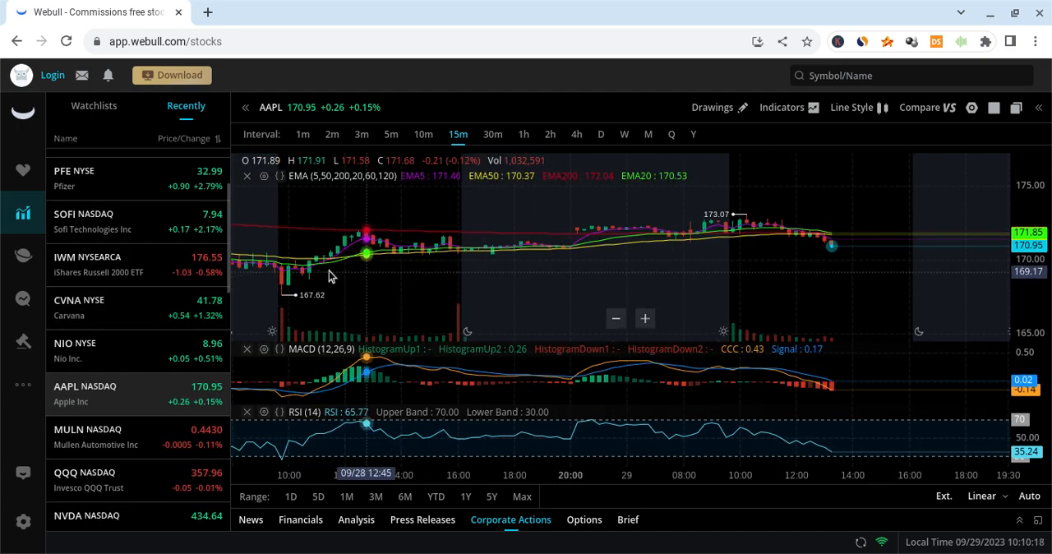
Scroll the Recently list toward QQQ
{"action": "scroll", "scroll_direction": "down", "scroll_amount": 3}
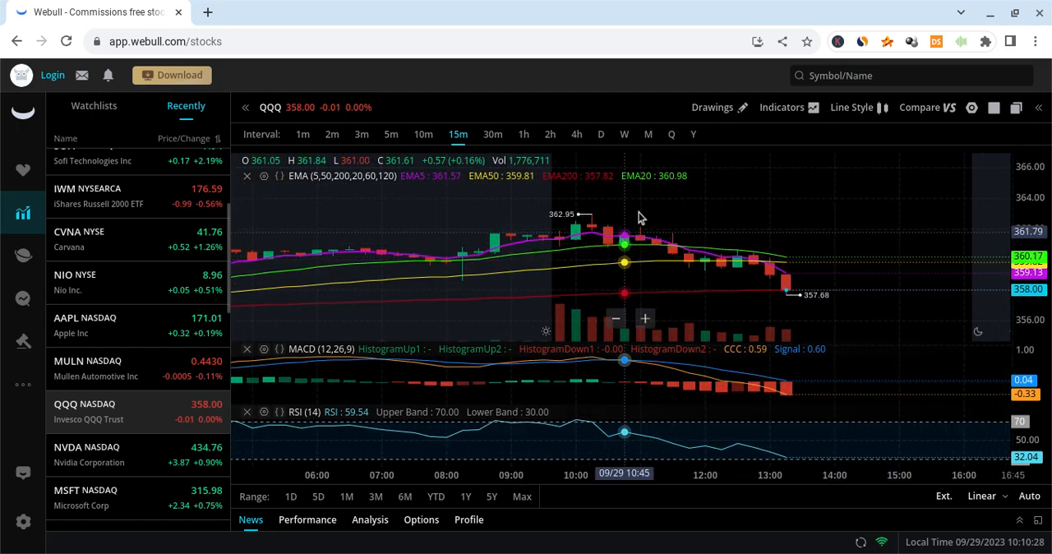
{"action": "mouse_move", "coordinate": [755, 252]}
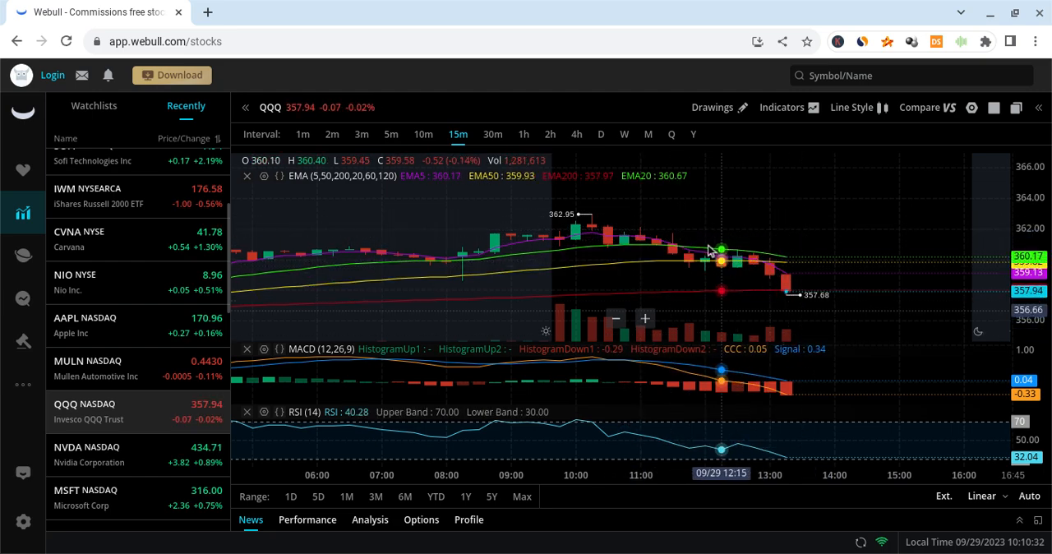
{"action": "mouse_move", "coordinate": [786, 315]}
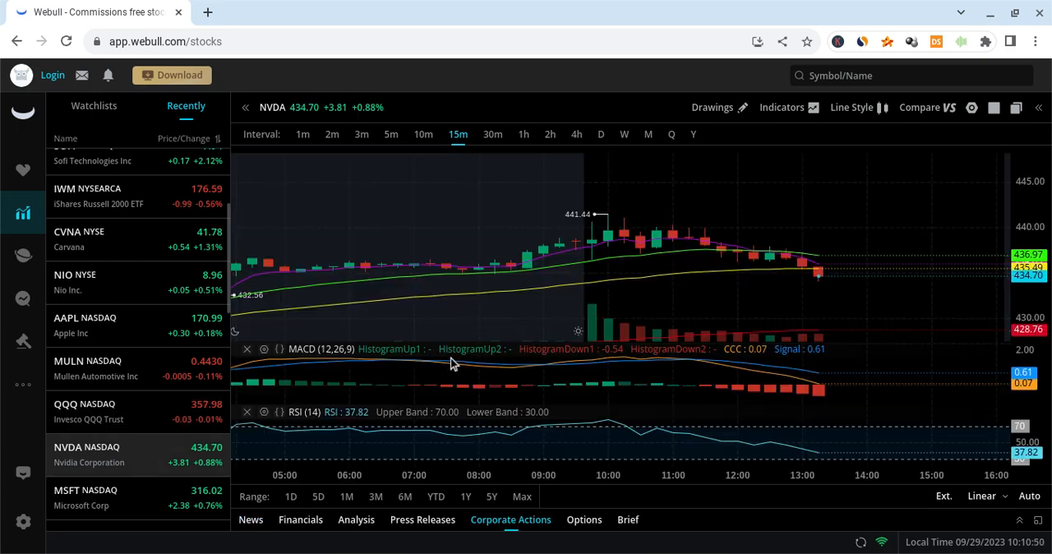
{"action": "mouse_move", "coordinate": [727, 212]}
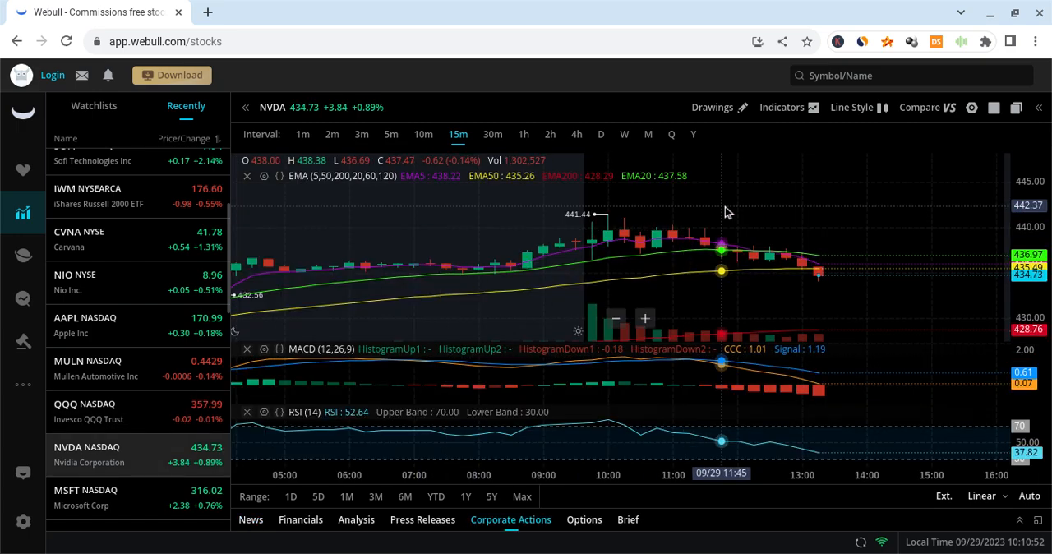
{"action": "mouse_move", "coordinate": [559, 276]}
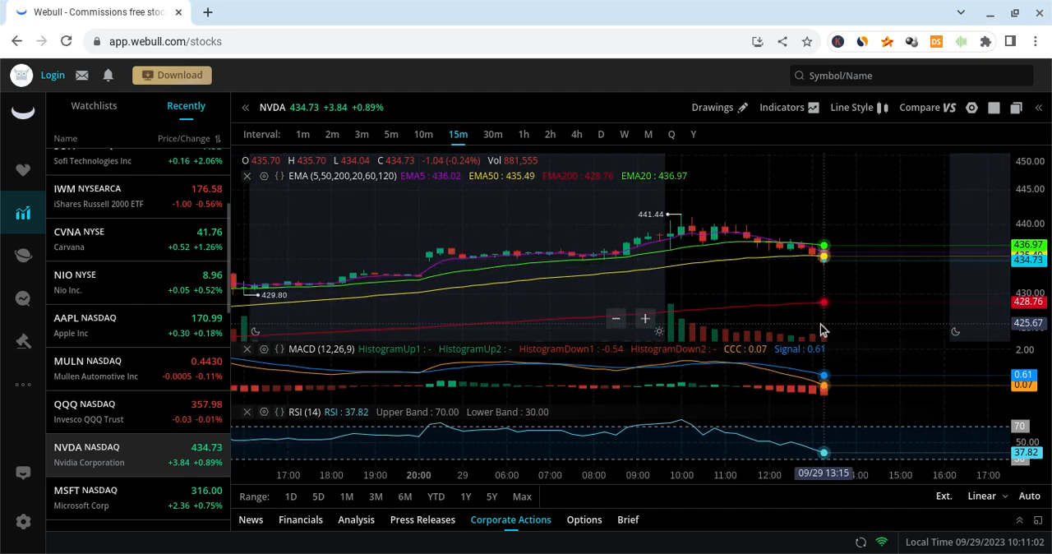
{"action": "mouse_move", "coordinate": [606, 293]}
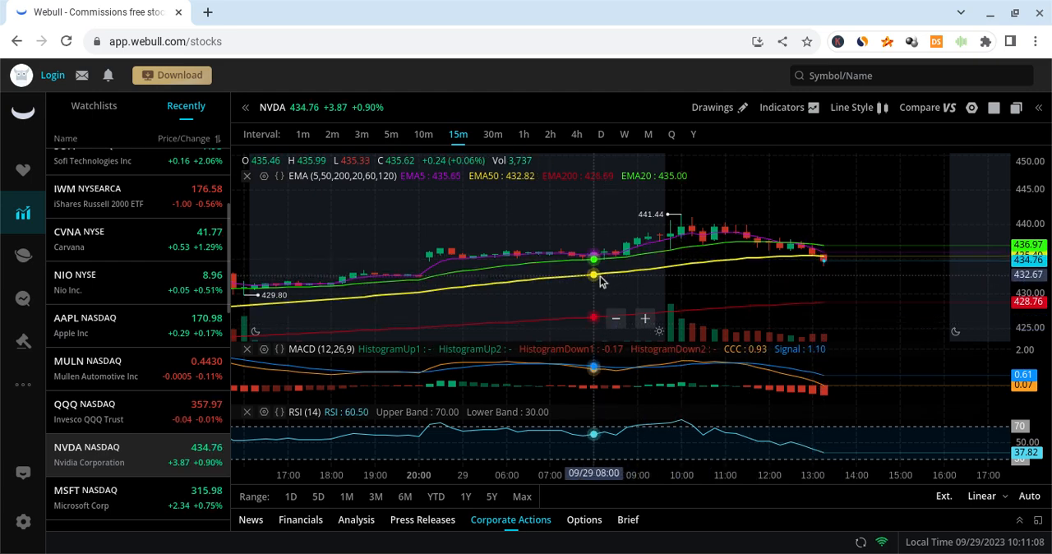
{"action": "mouse_move", "coordinate": [814, 269]}
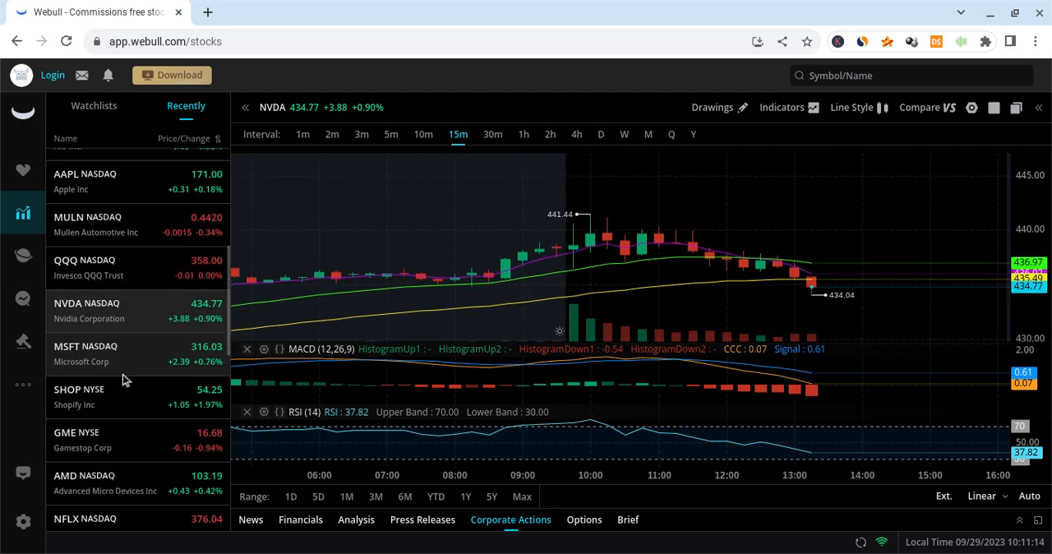
Bring up the SPY chart from the Recently list on 15-minute candles
{"action": "scroll", "scroll_direction": "down", "scroll_amount": 3}
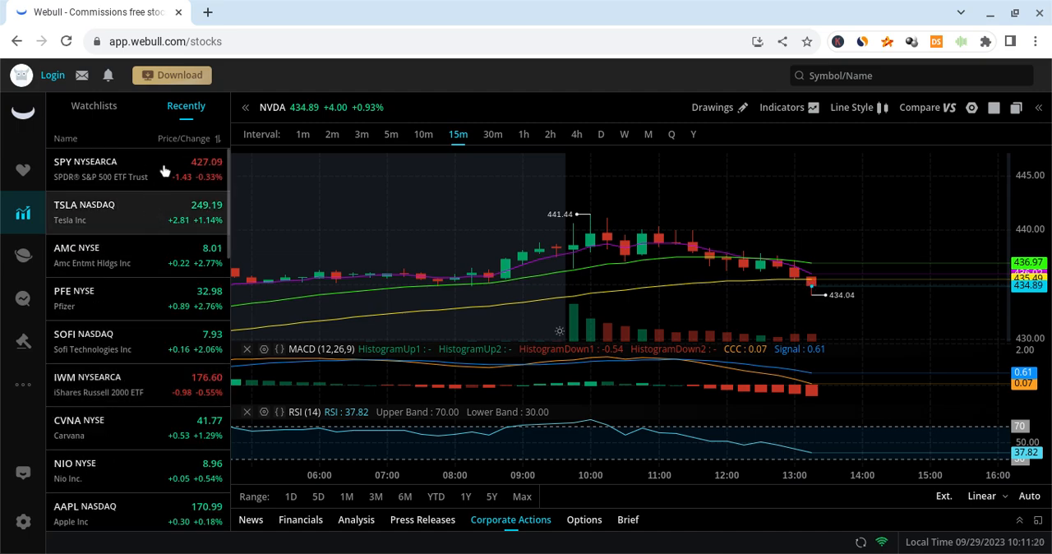
{"action": "left_click", "coordinate": [86, 161]}
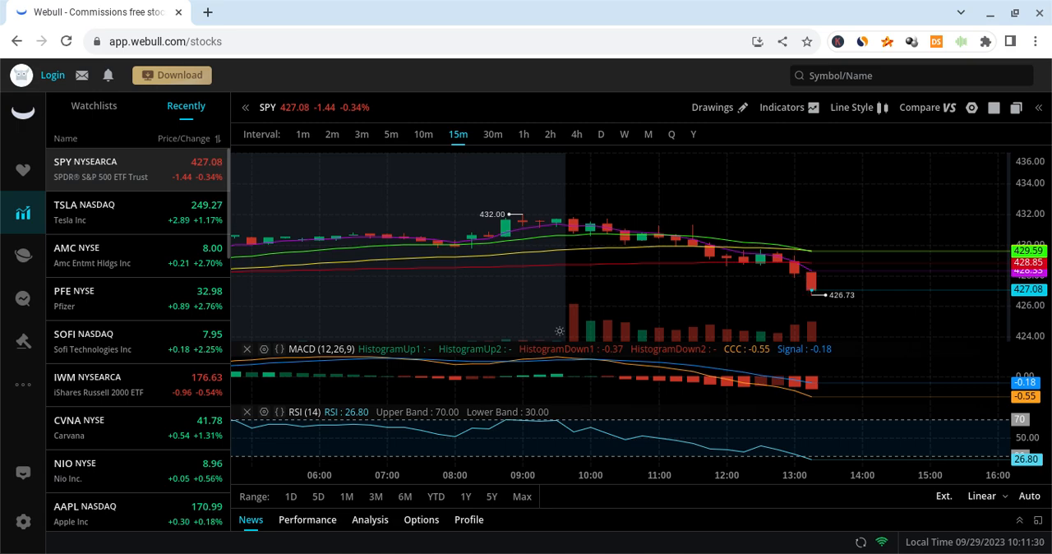
{"action": "mouse_move", "coordinate": [694, 222]}
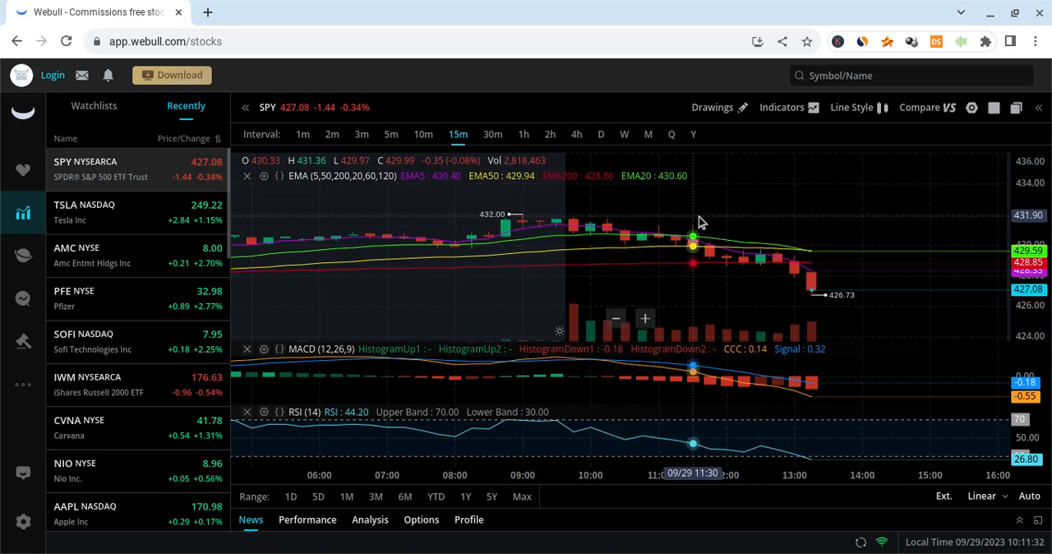